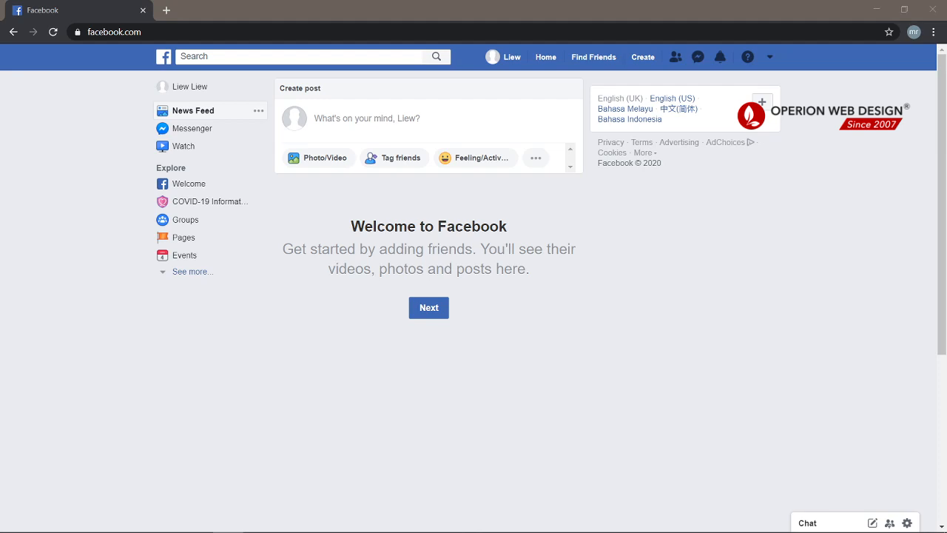
mouse_move(814, 235)
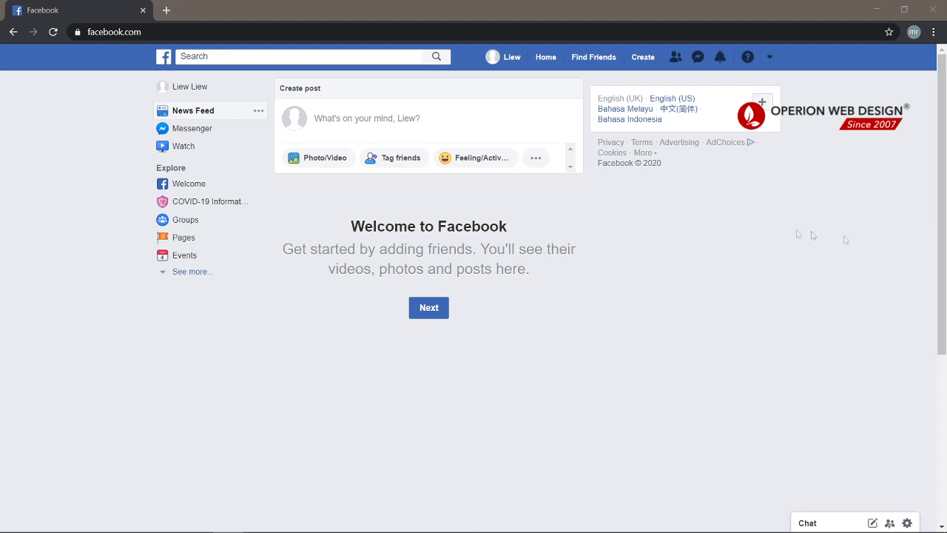
mouse_move(586, 219)
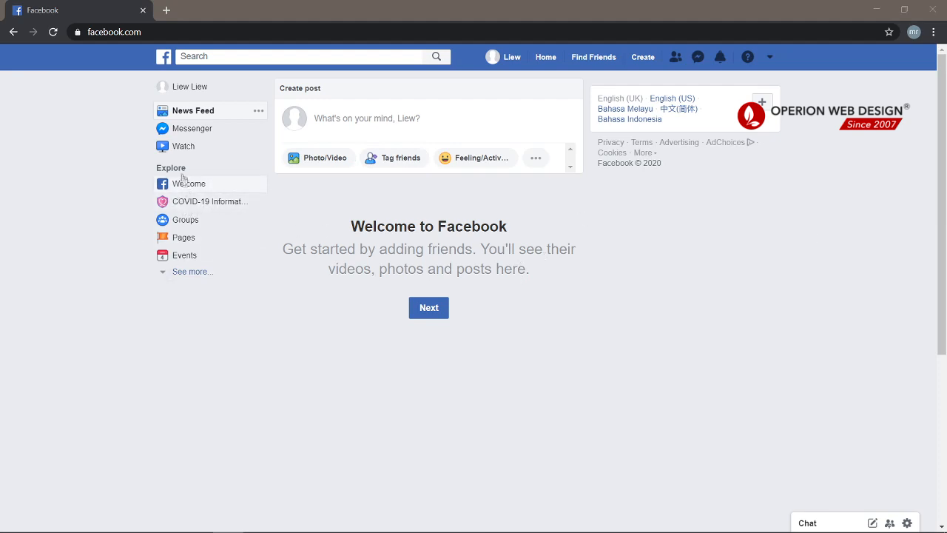
mouse_move(185, 219)
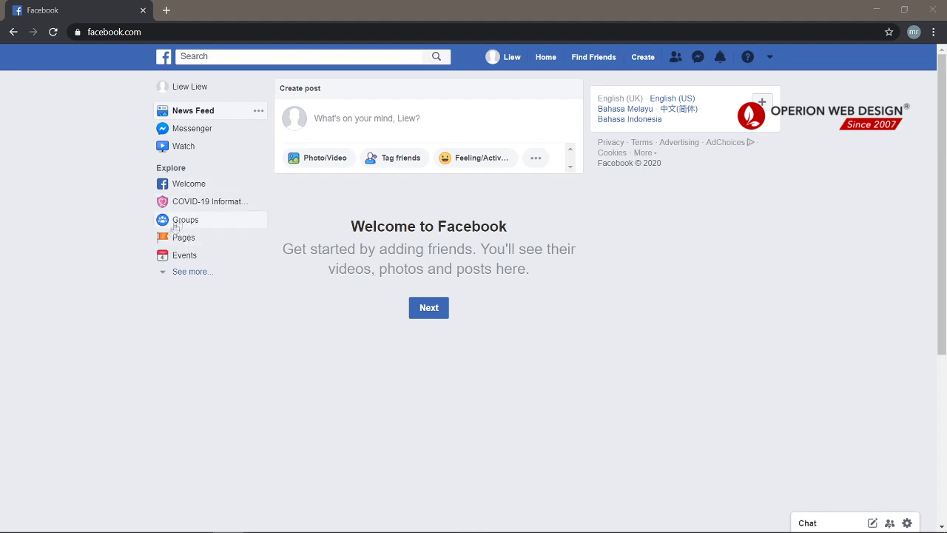
mouse_move(184, 236)
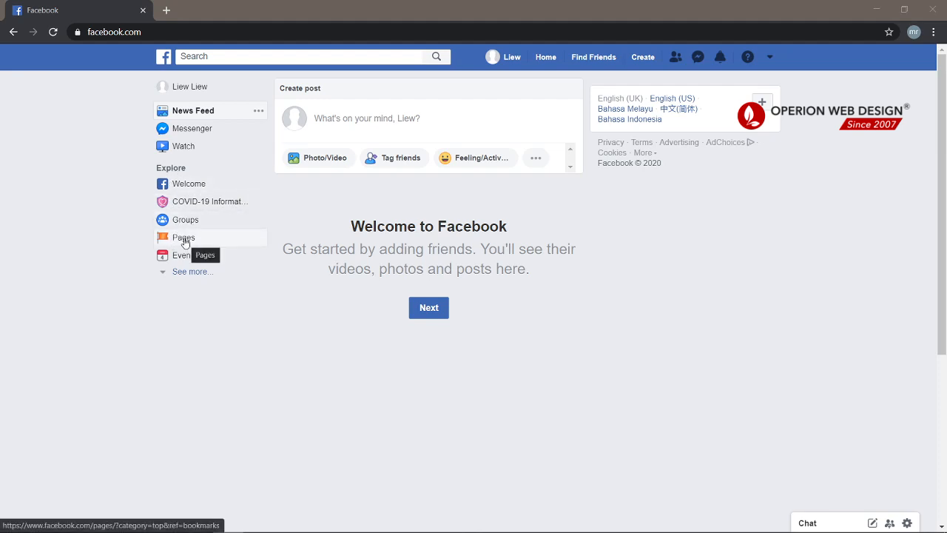
Go to the Pages section, landing on Suggested Pages
click(183, 237)
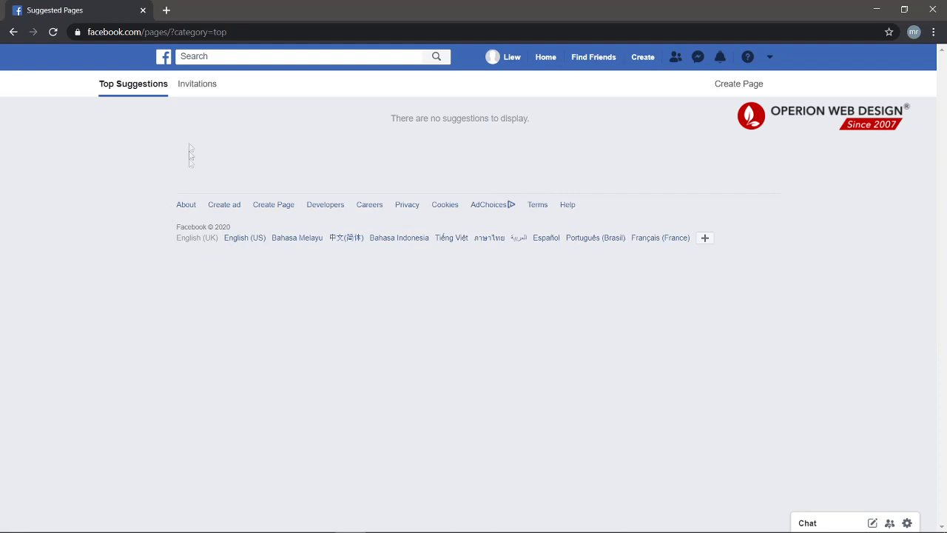
mouse_move(628, 136)
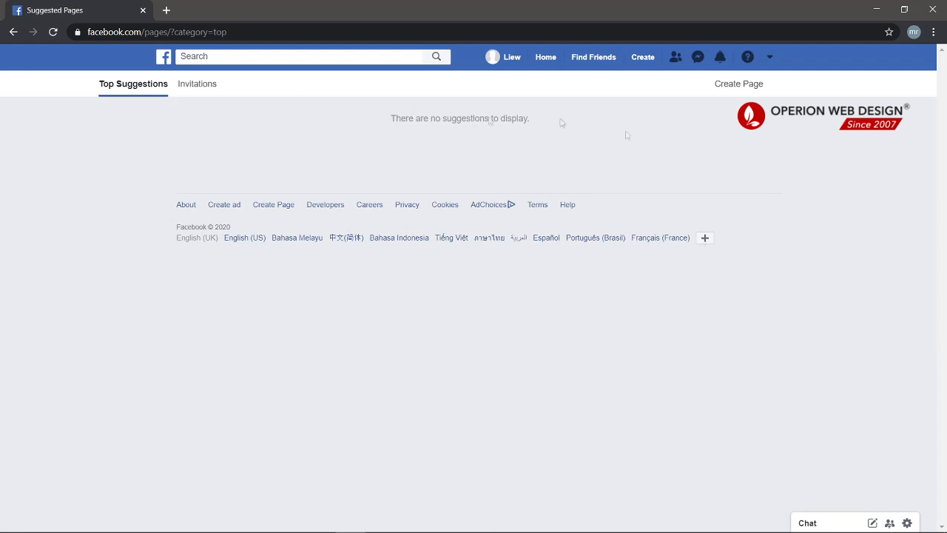
mouse_move(713, 111)
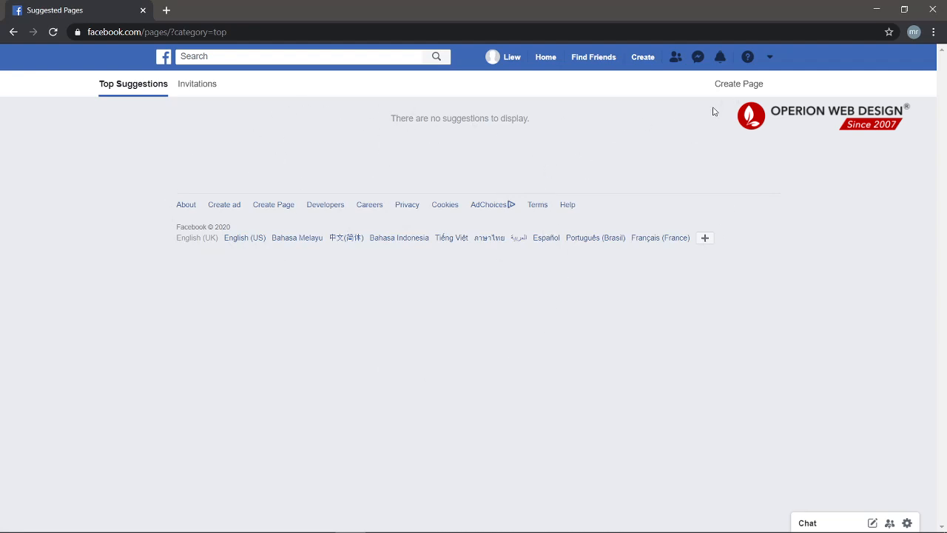
mouse_move(739, 82)
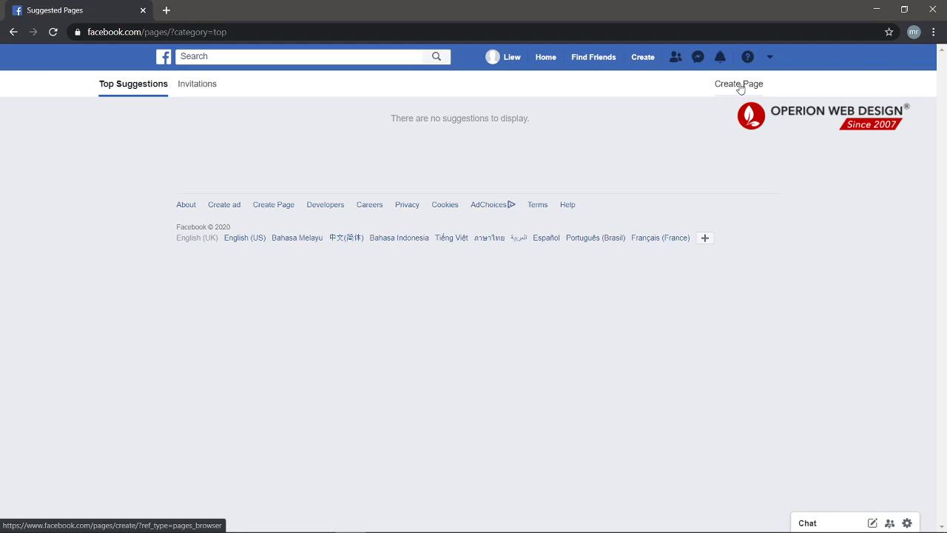
Start creating a new Page, reaching the Business or Community choice
click(737, 82)
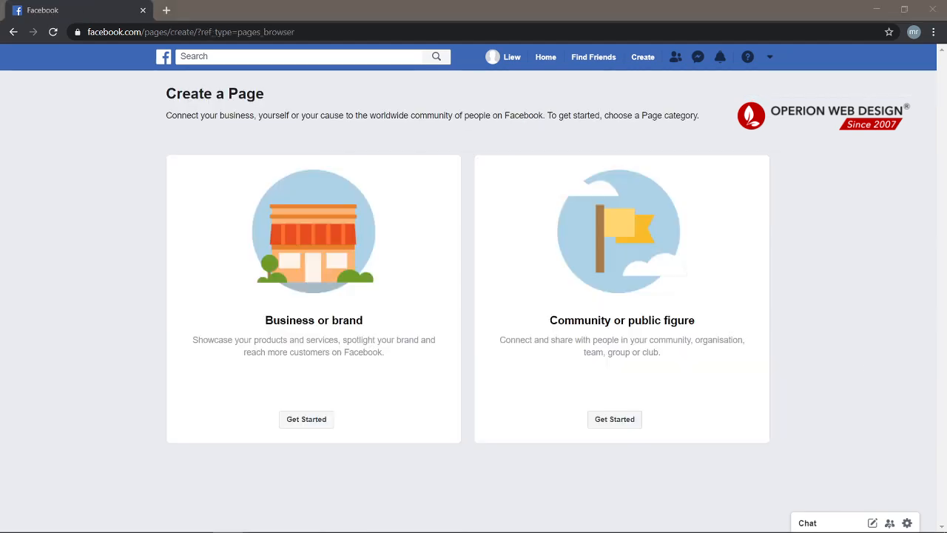
mouse_move(479, 449)
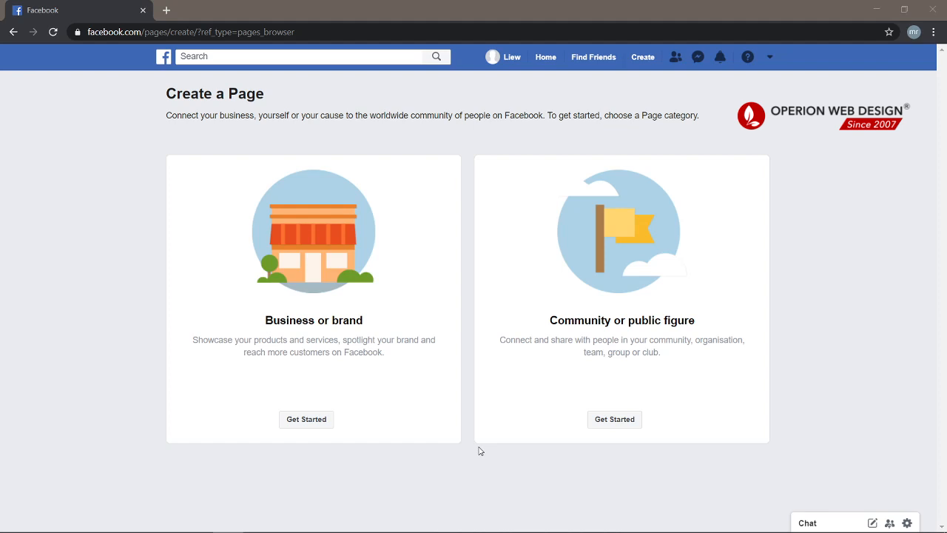
mouse_move(320, 319)
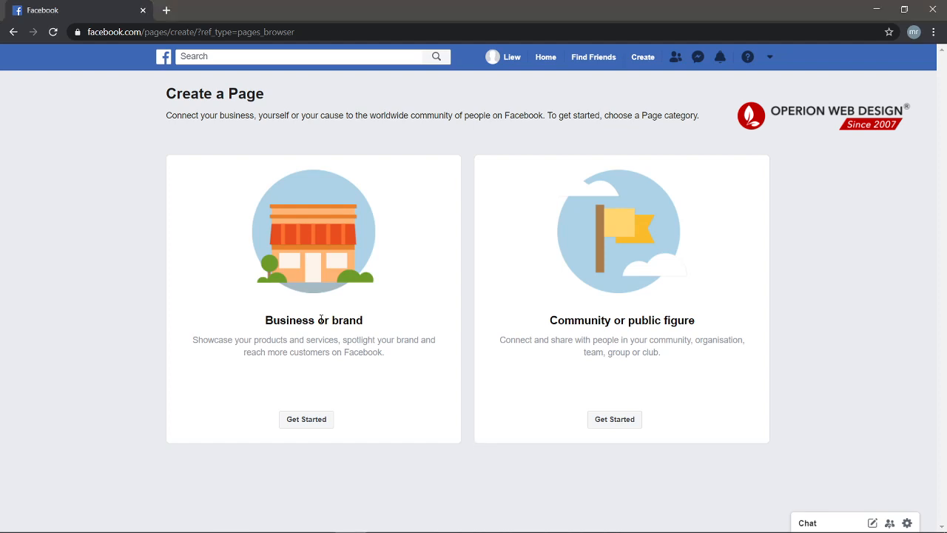
mouse_move(287, 312)
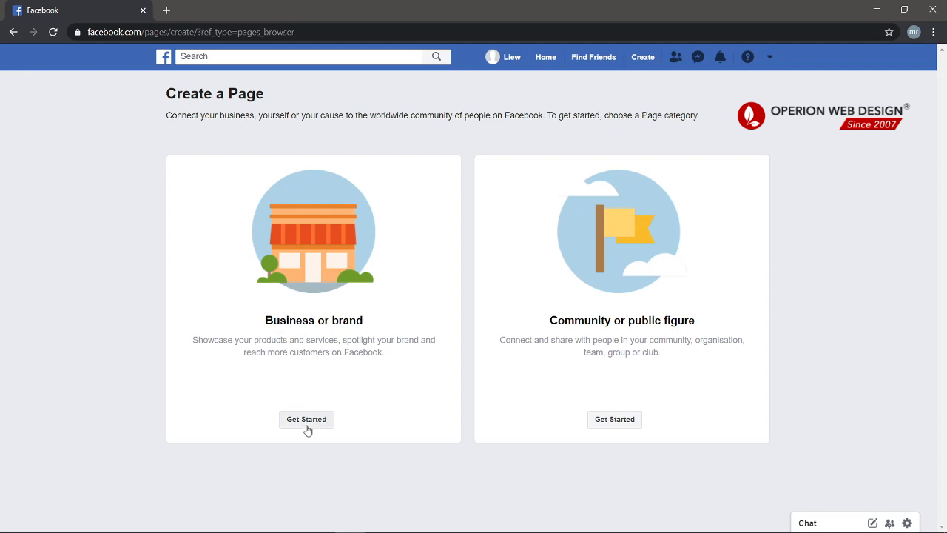
Create a Business or brand Page named 'My new company' in the Website category and continue
click(305, 419)
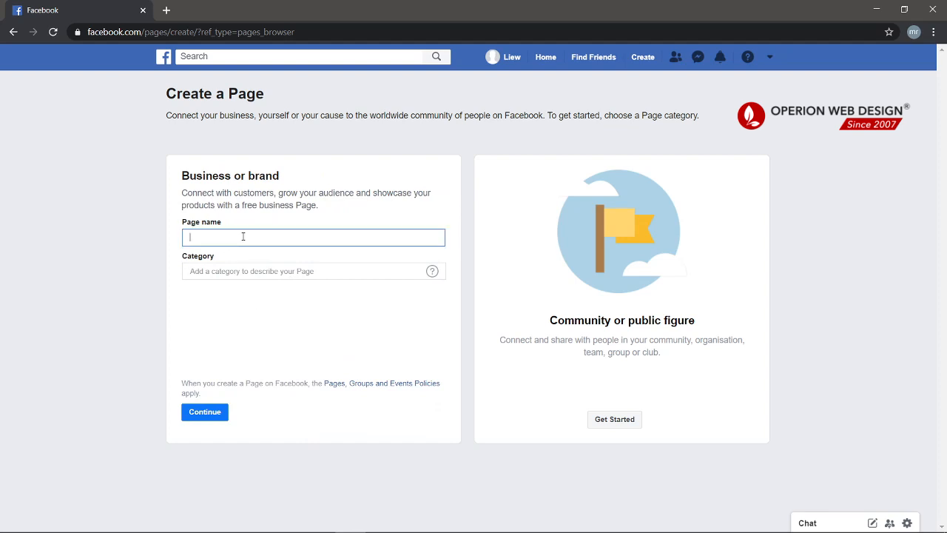
text(my new company)
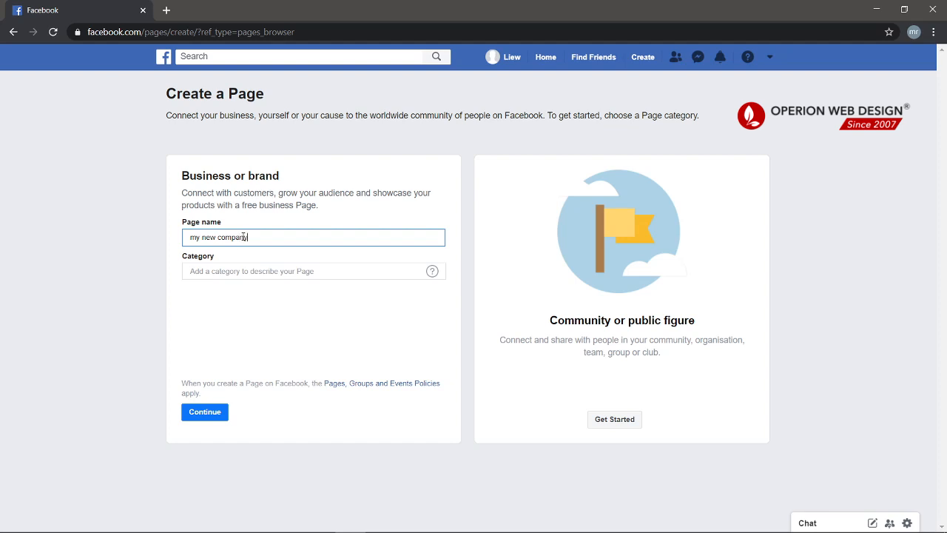
click(314, 271)
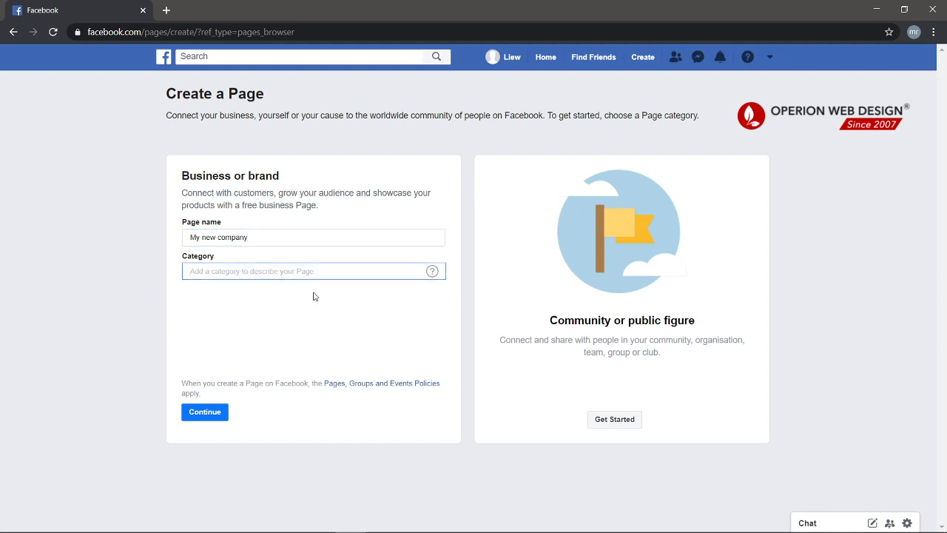
text(web)
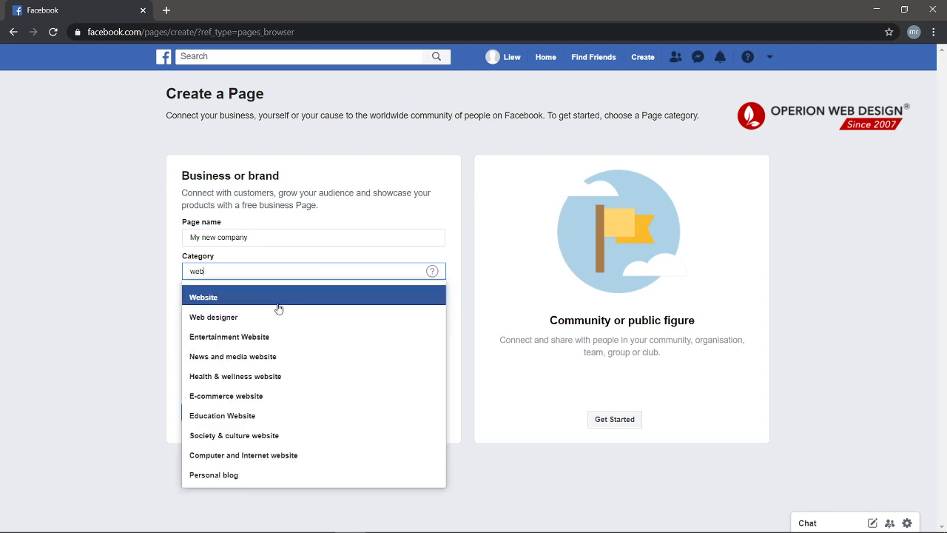
click(204, 296)
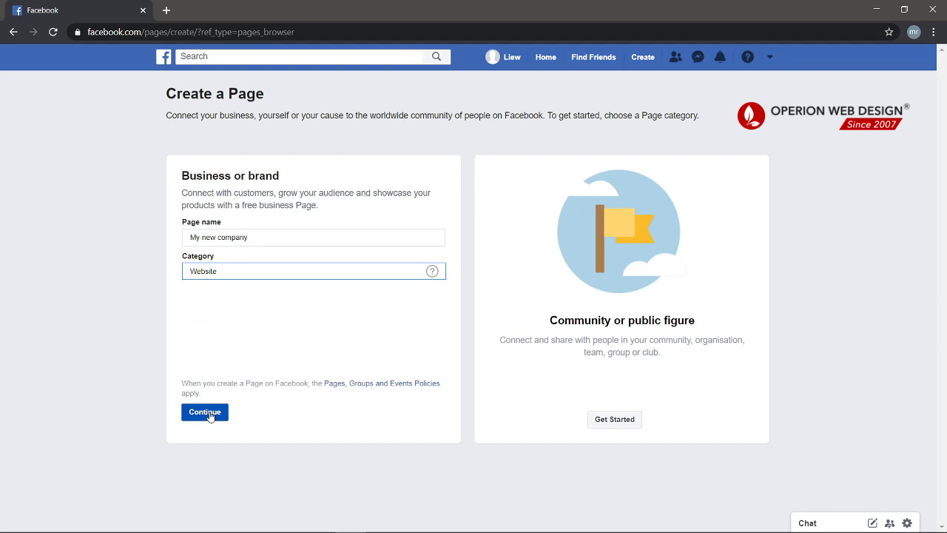
click(205, 411)
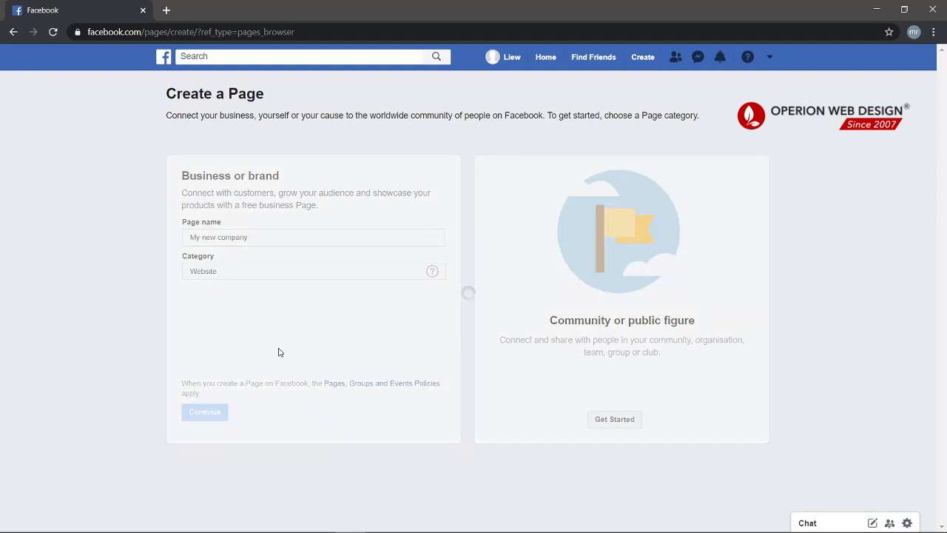
Let the Page finish creating and reach the Add a profile picture step
click(204, 411)
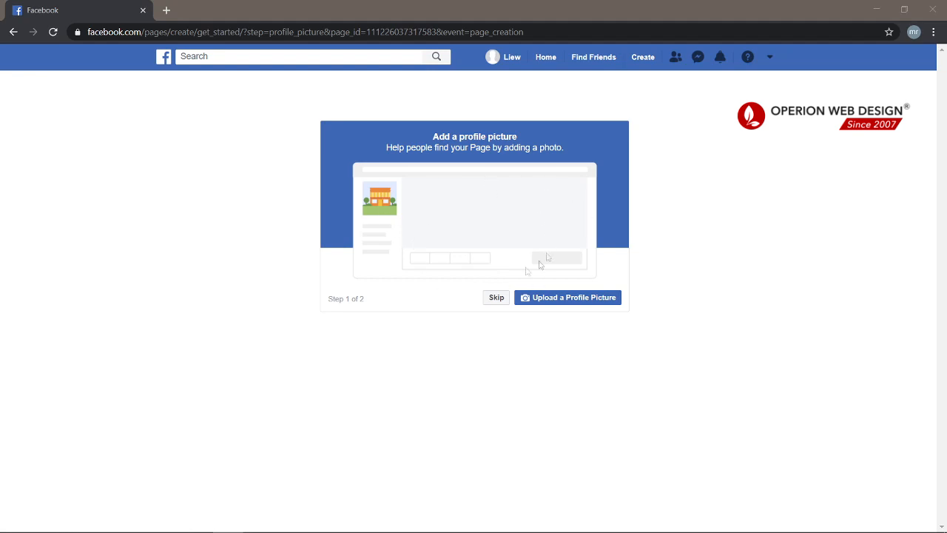
mouse_move(412, 211)
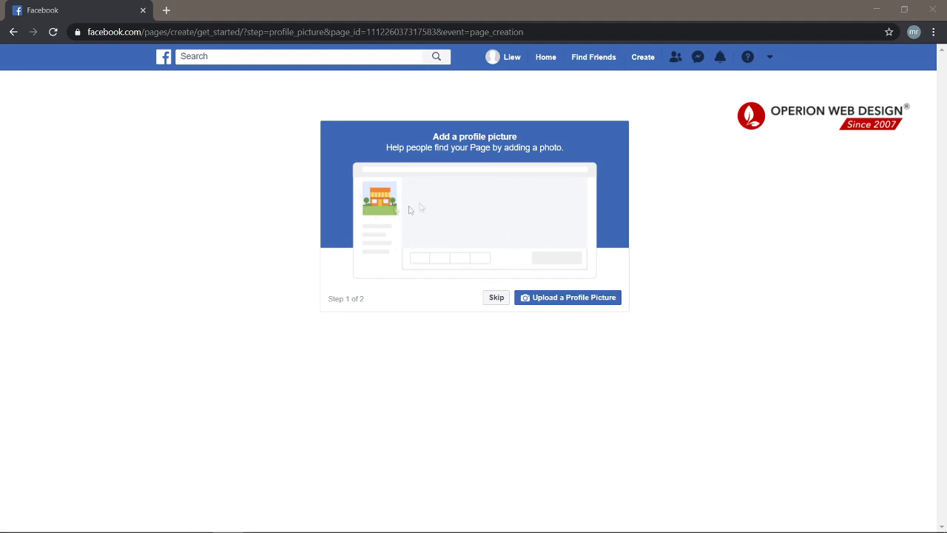
mouse_move(456, 216)
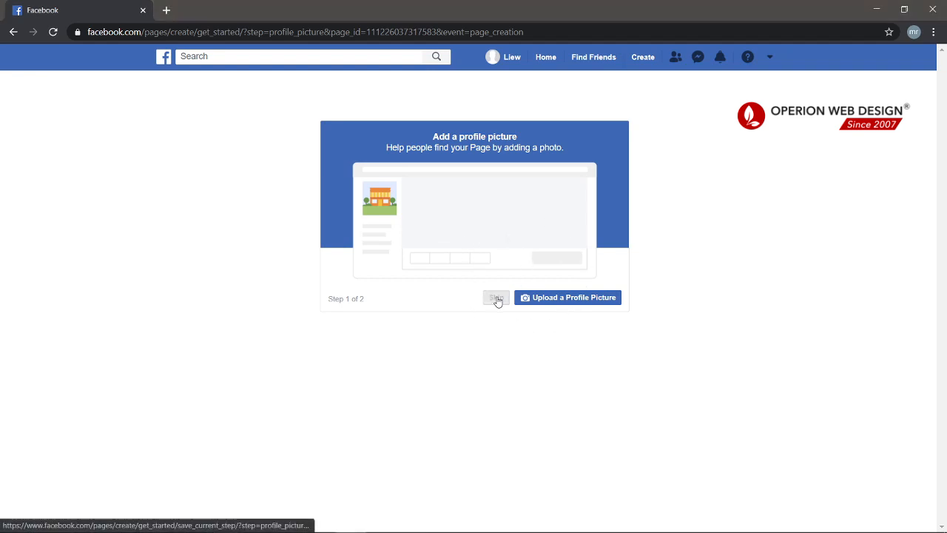
Skip both the profile picture and cover photo setup steps
click(495, 296)
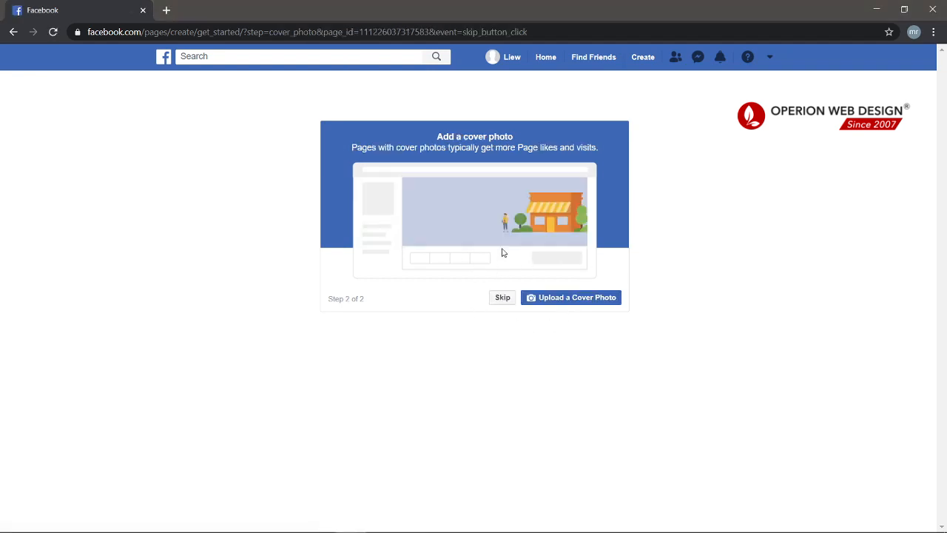
mouse_move(466, 228)
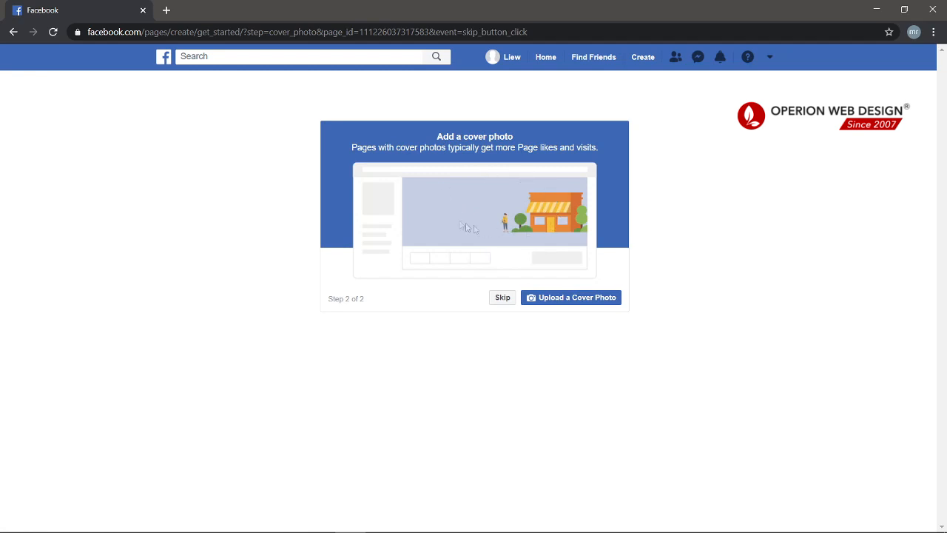
mouse_move(512, 309)
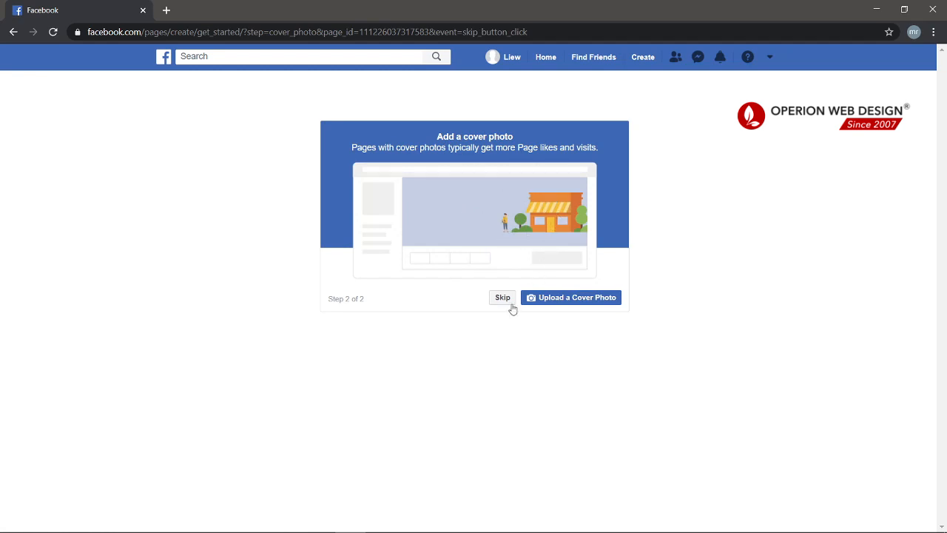
click(503, 296)
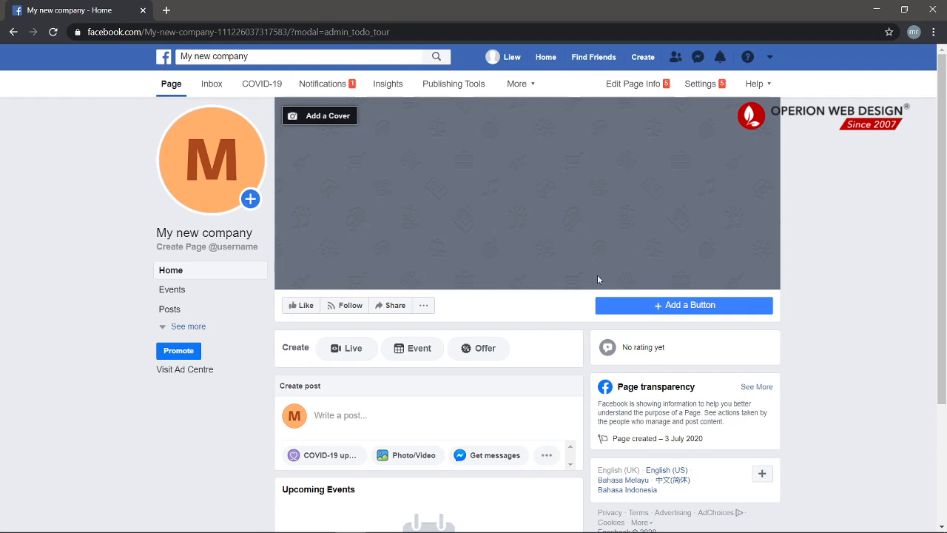
mouse_move(212, 189)
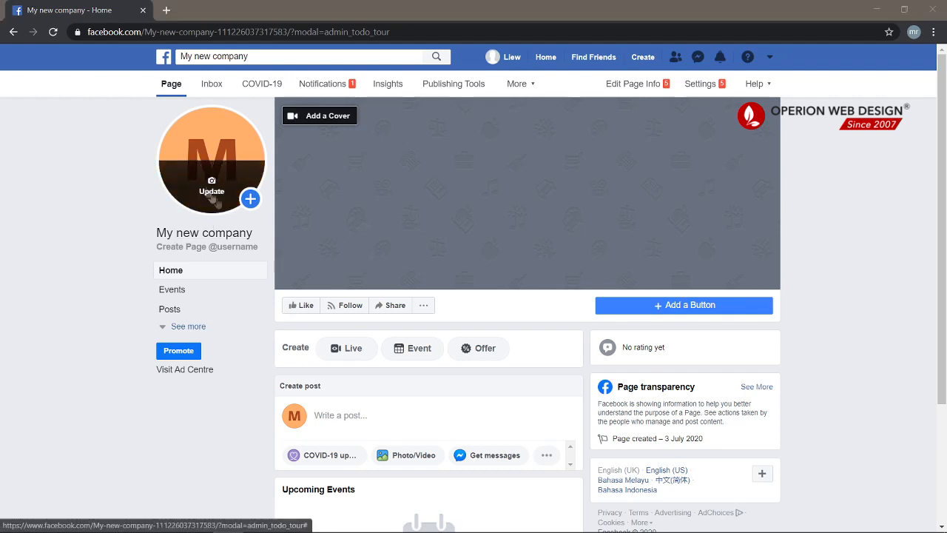
click(212, 187)
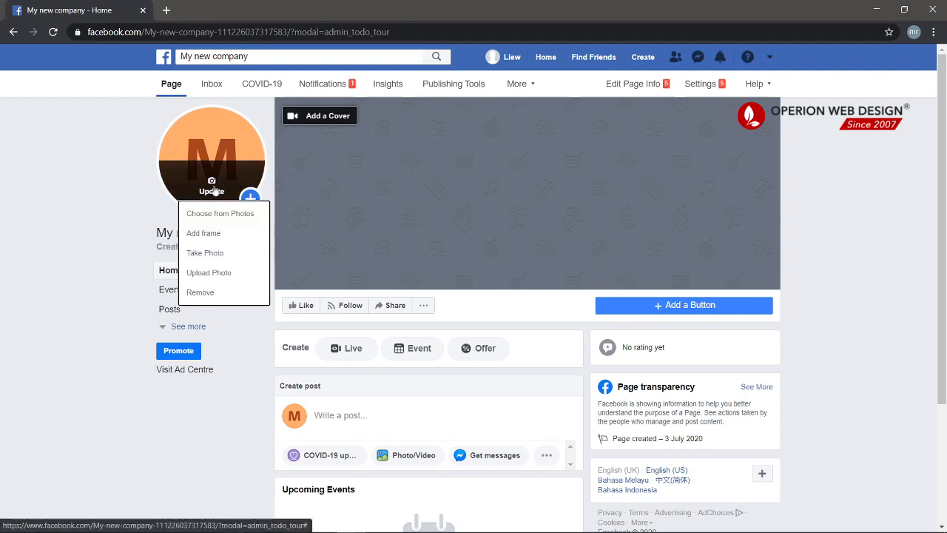
mouse_move(204, 234)
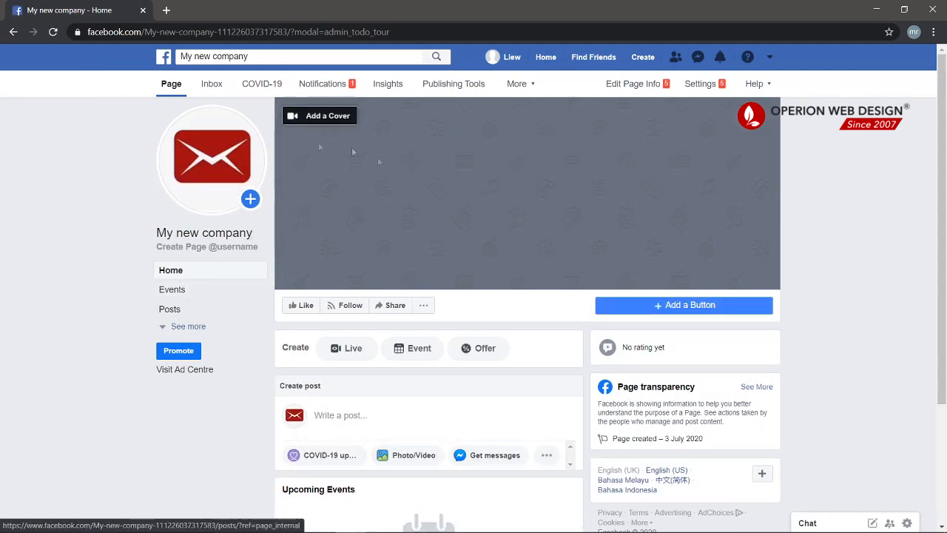
mouse_move(385, 155)
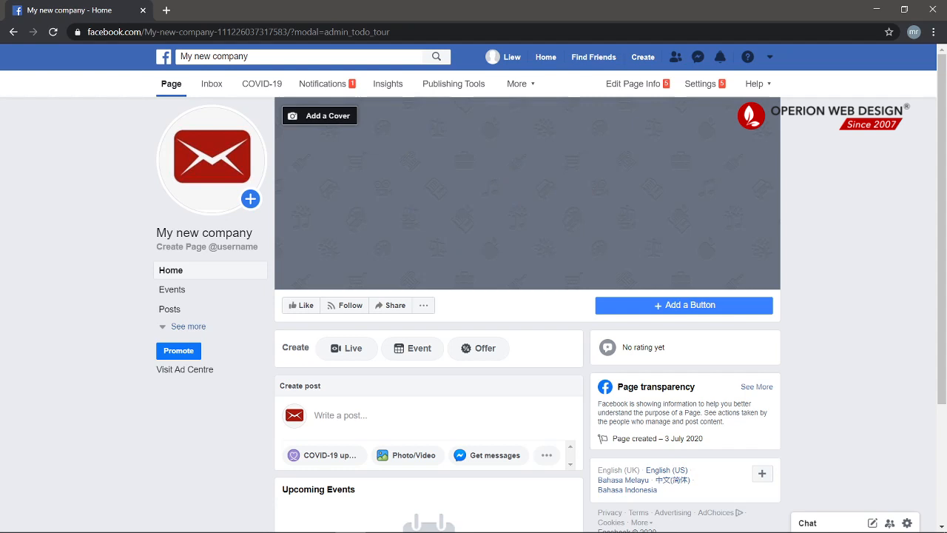
click(189, 326)
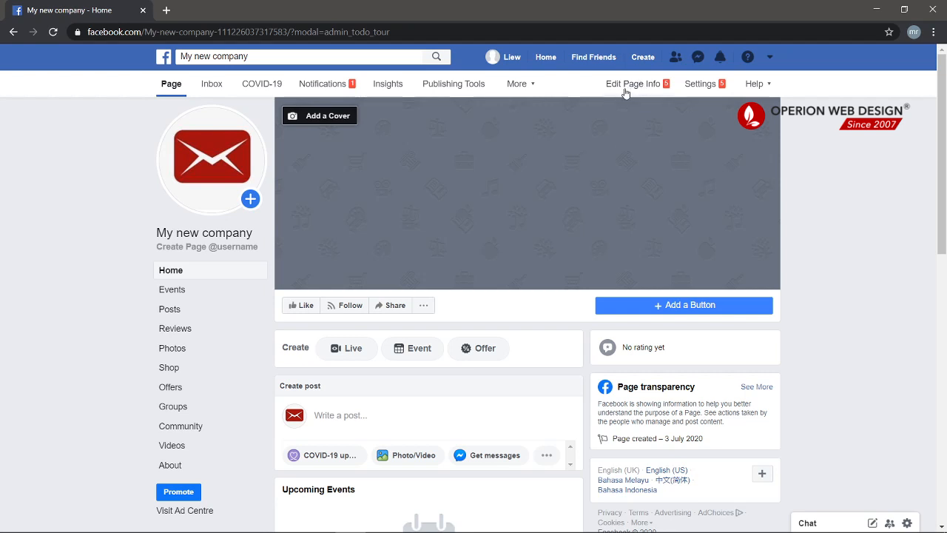
Review the Page Info settings: description, category, contact and location fields
click(633, 83)
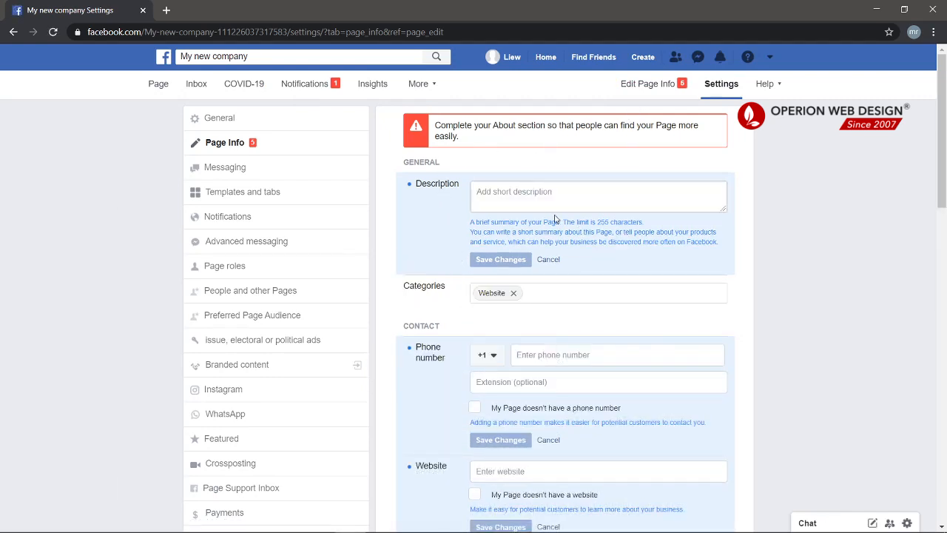
mouse_move(550, 210)
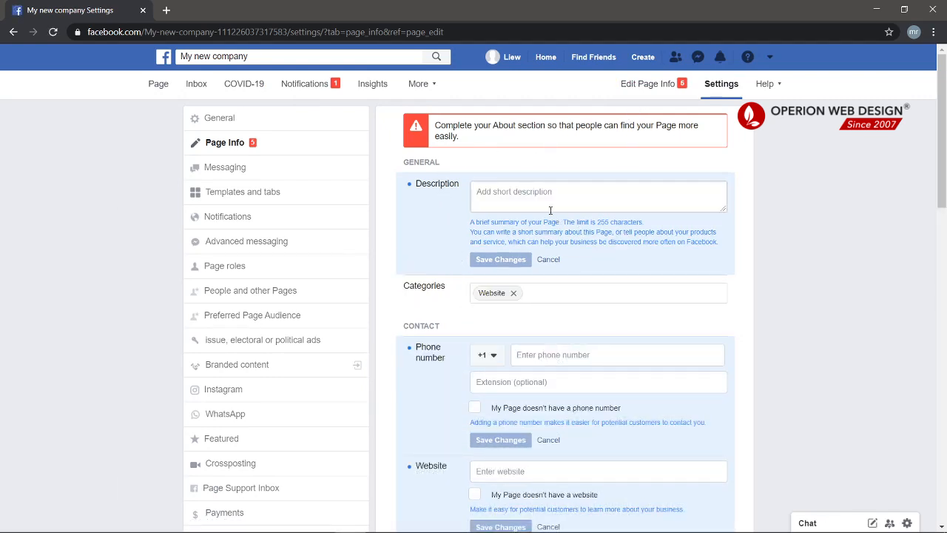
click(598, 196)
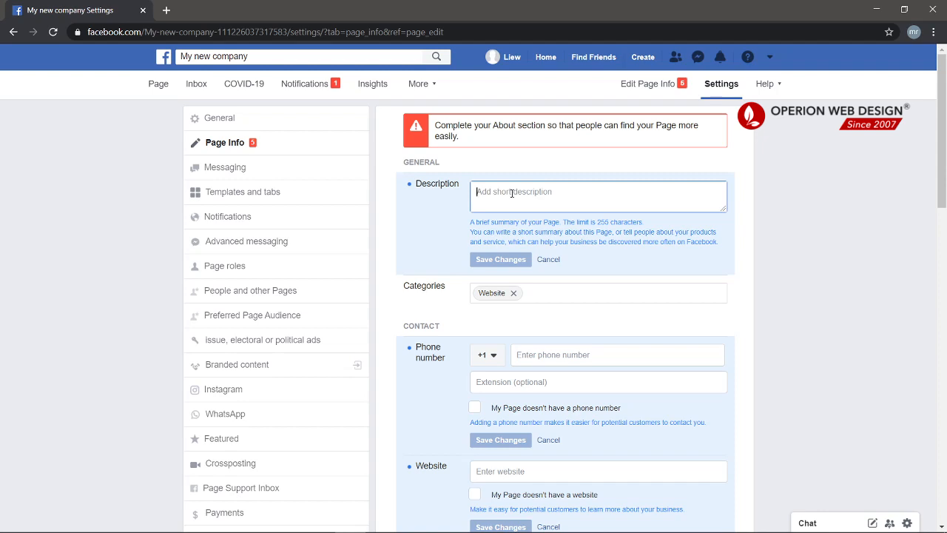
double_click(426, 183)
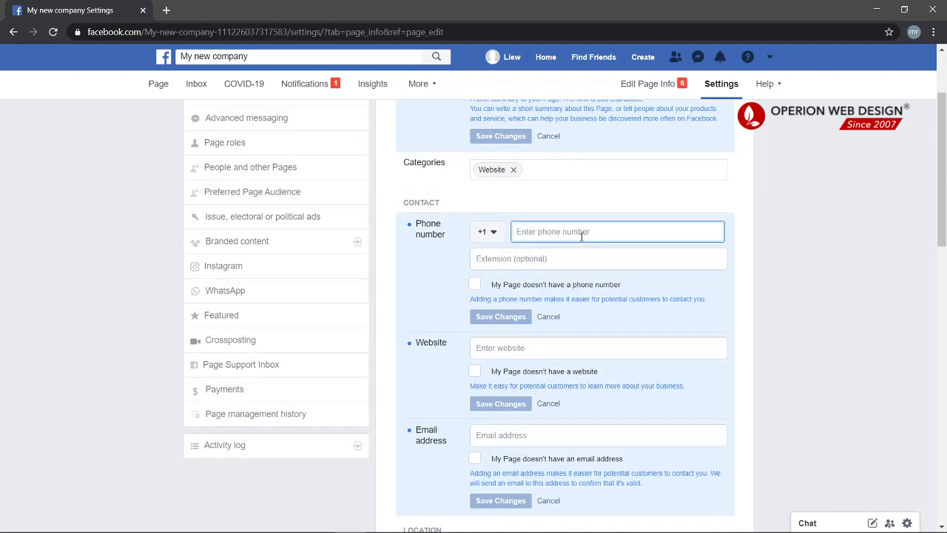
scroll(down, 3)
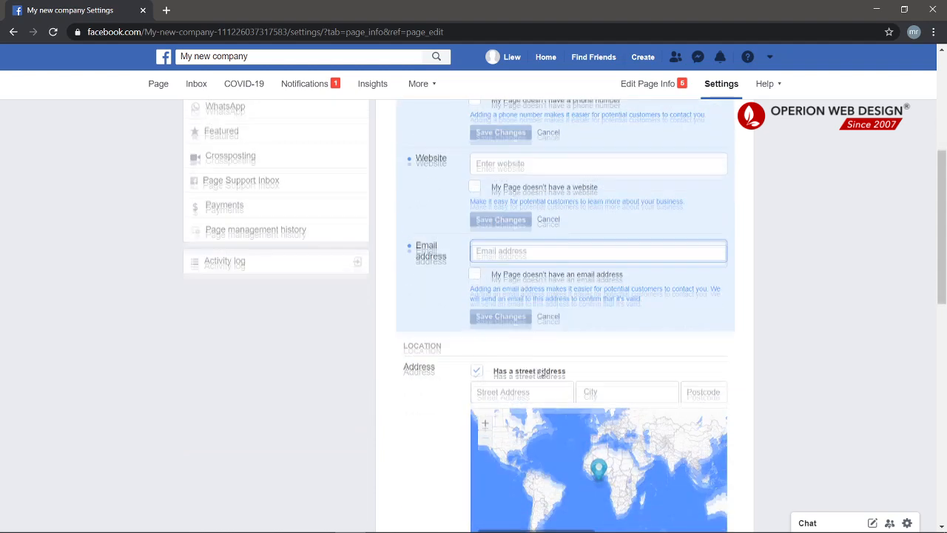
scroll(down, 3)
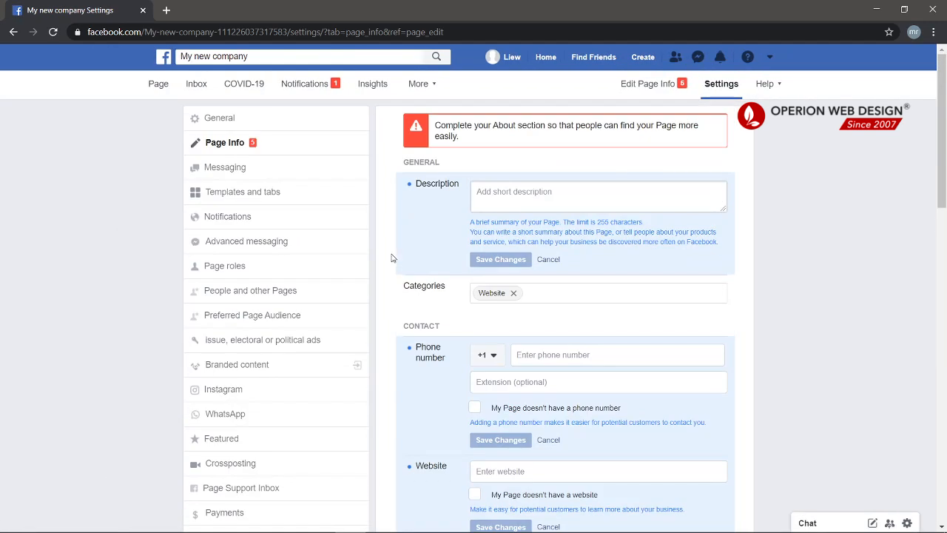
mouse_move(225, 414)
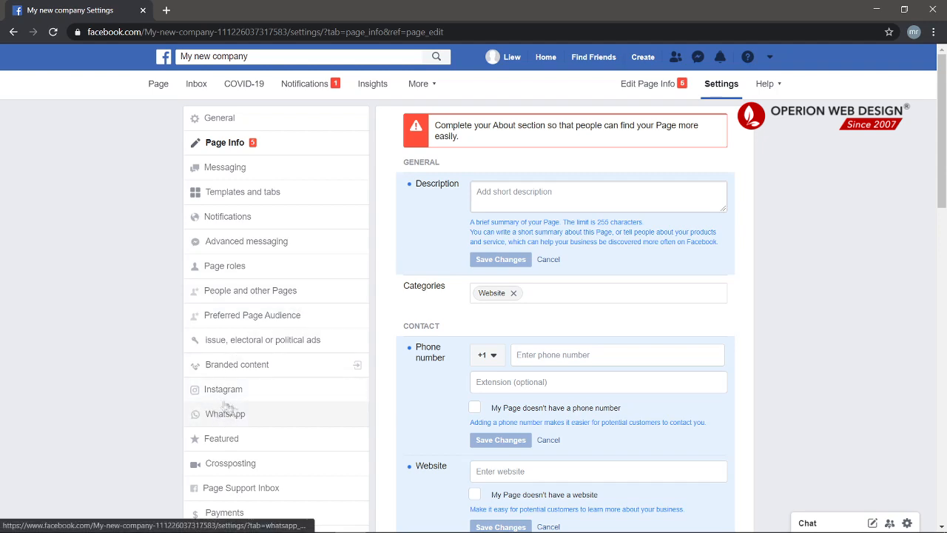
mouse_move(284, 175)
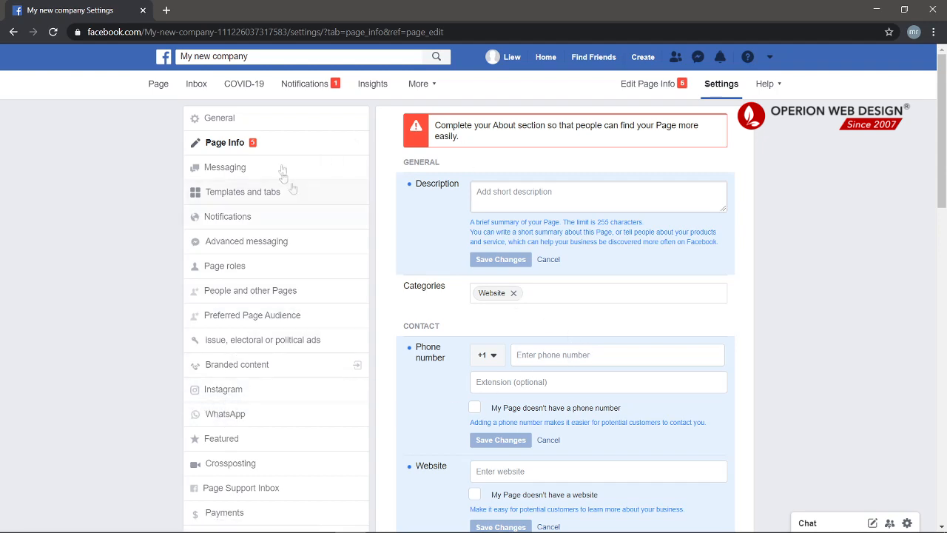
Go back to the Page home and expand the full section list
click(156, 83)
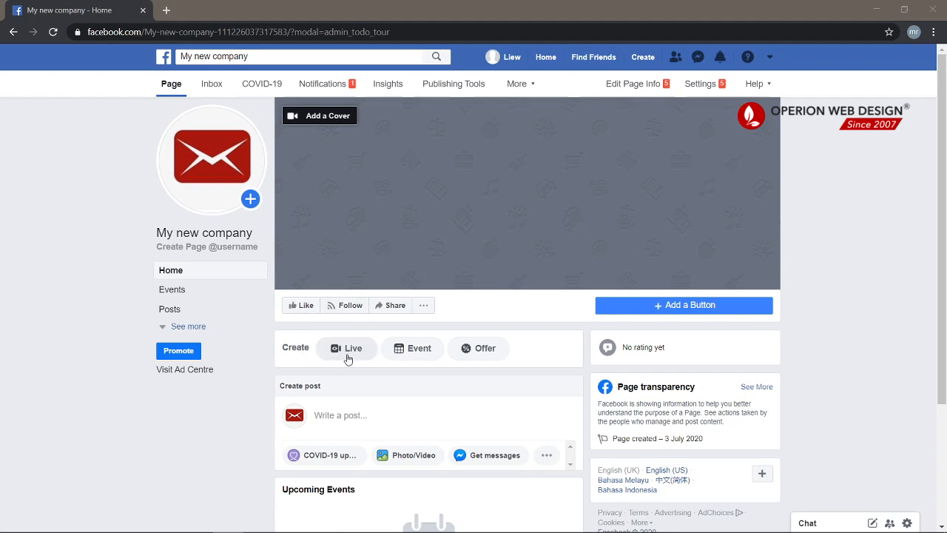
mouse_move(411, 348)
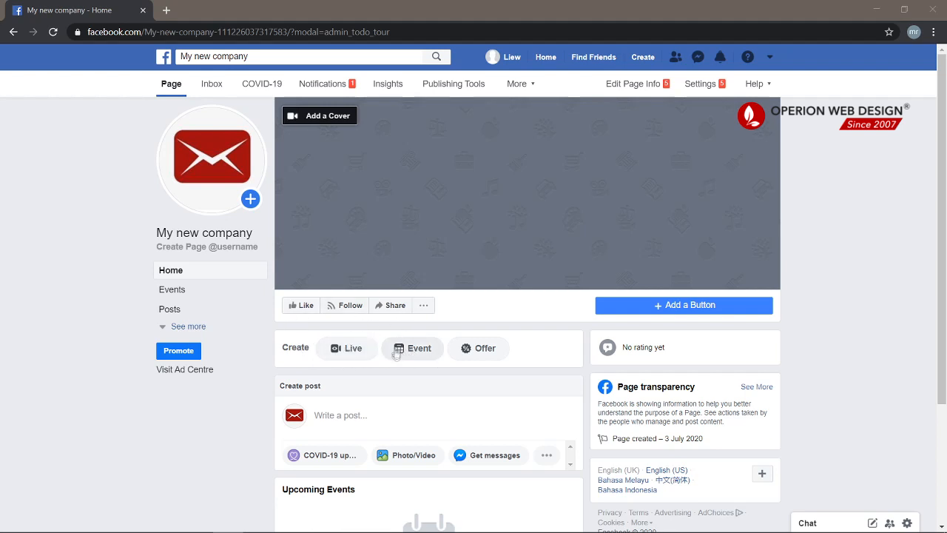
mouse_move(479, 348)
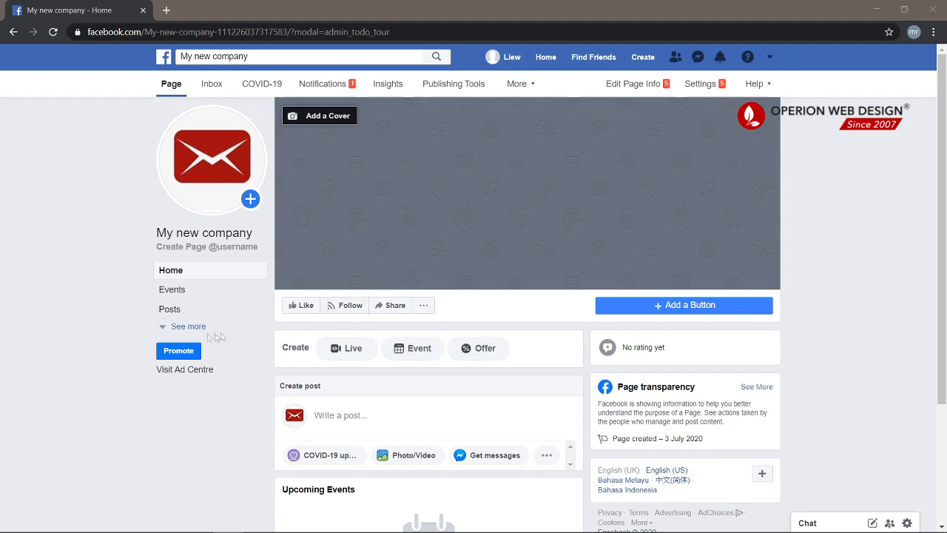
click(190, 326)
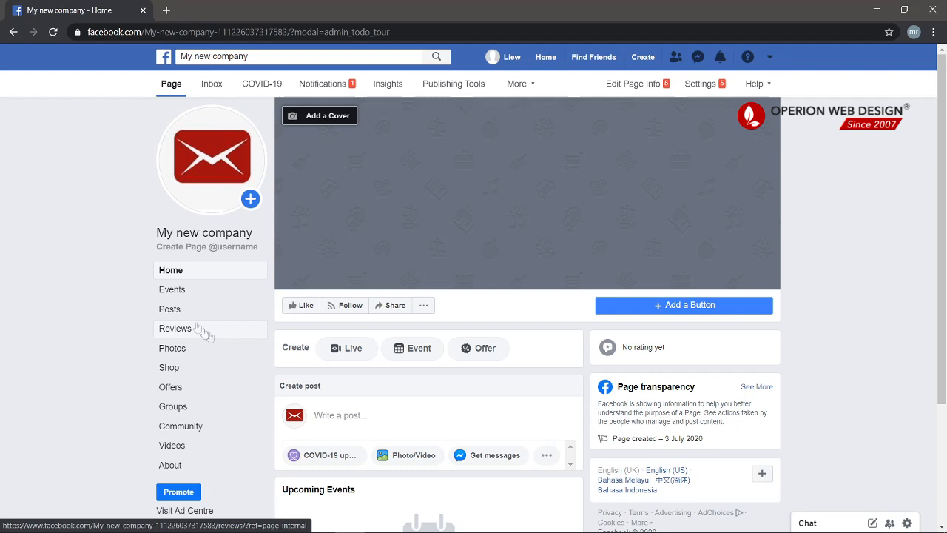
mouse_move(200, 318)
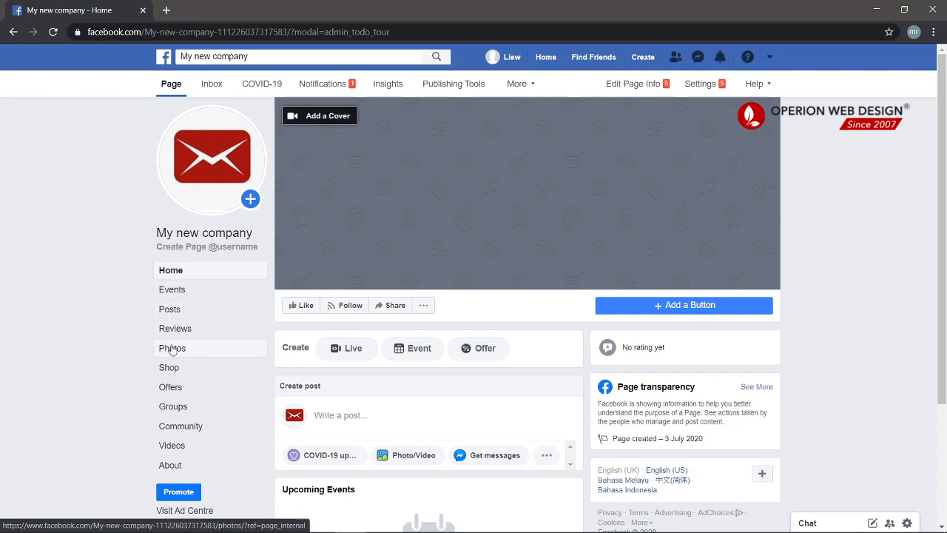
mouse_move(172, 387)
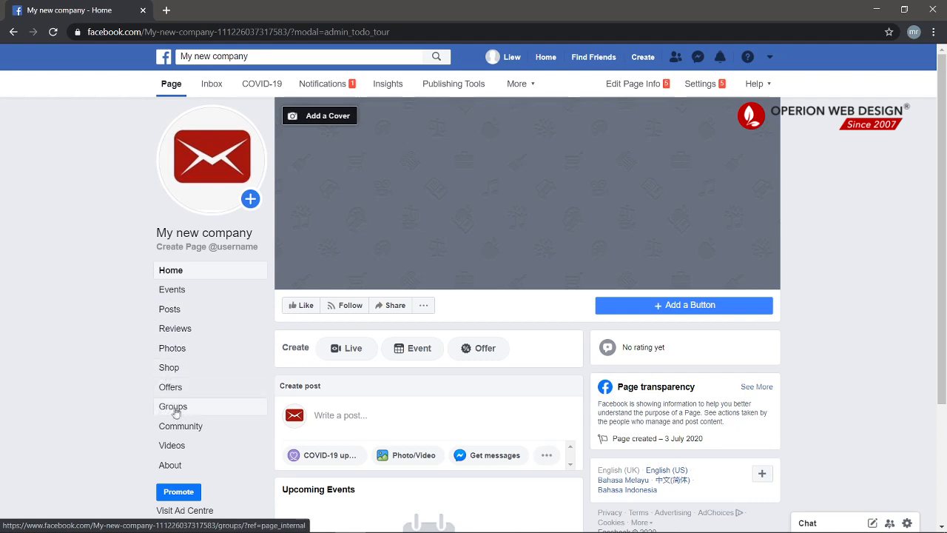
mouse_move(189, 449)
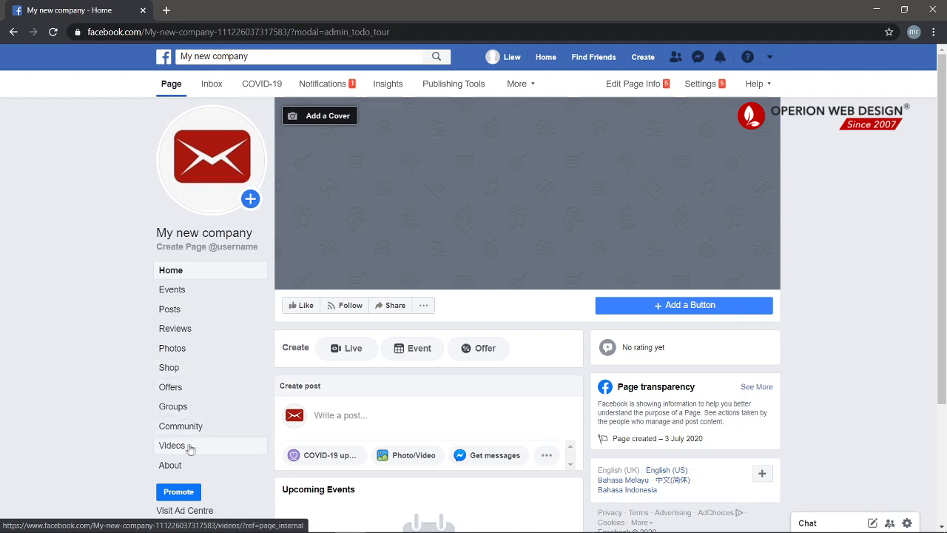
View the About section down to More Info and back to the top
click(171, 465)
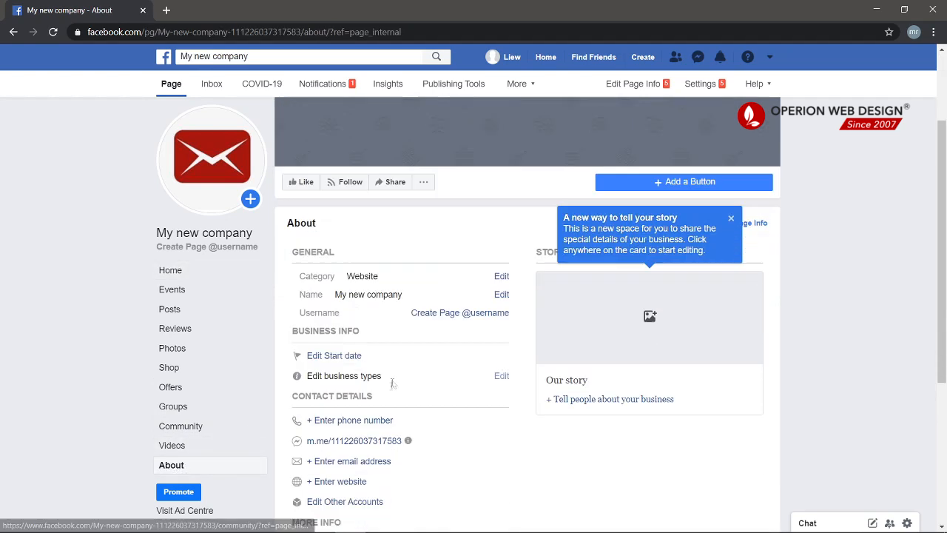
scroll(down, 3)
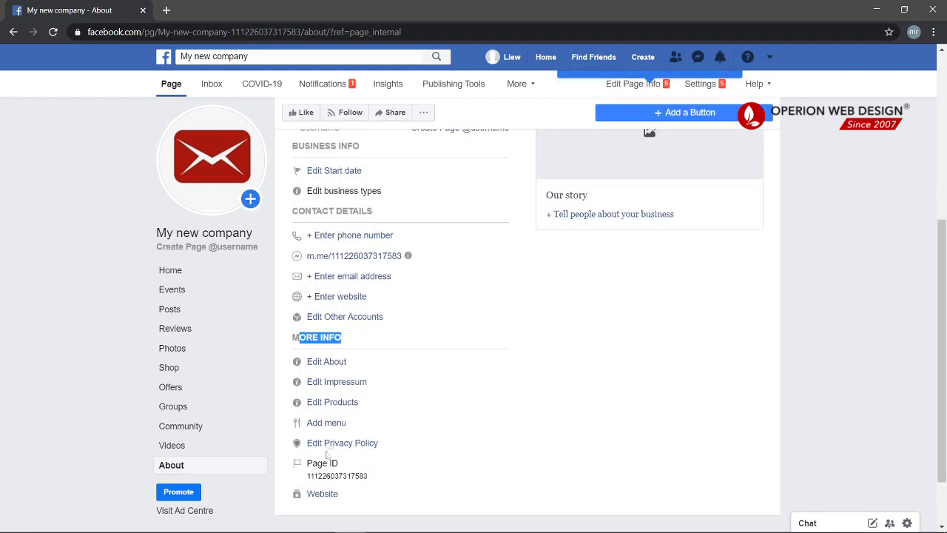
scroll(up, 3)
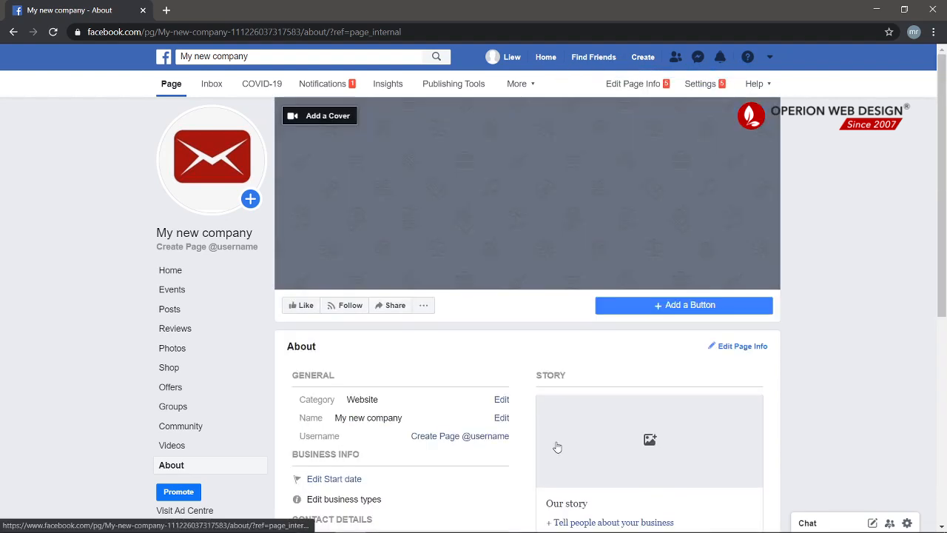